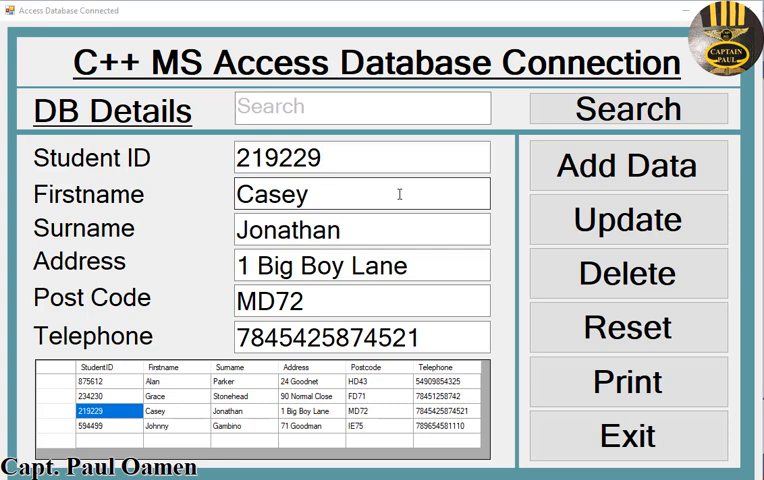
mouse_move(312, 212)
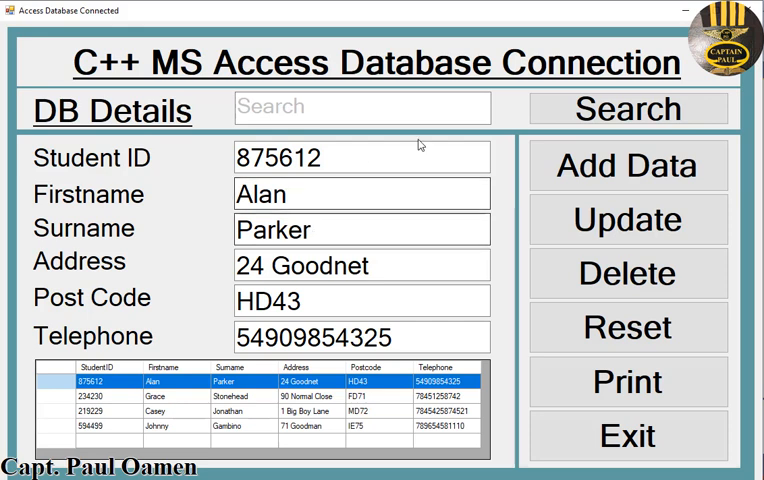
left_click(362, 108)
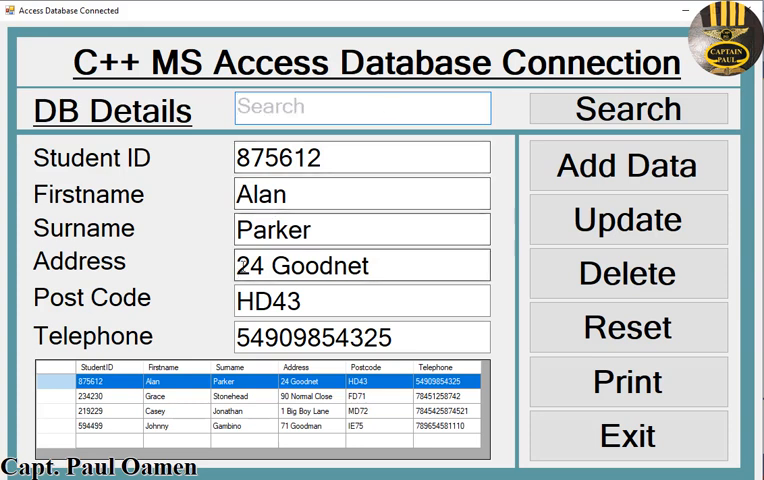
Search for student ID 7567567 and acknowledge the Record Not Found message.
left_click(362, 108)
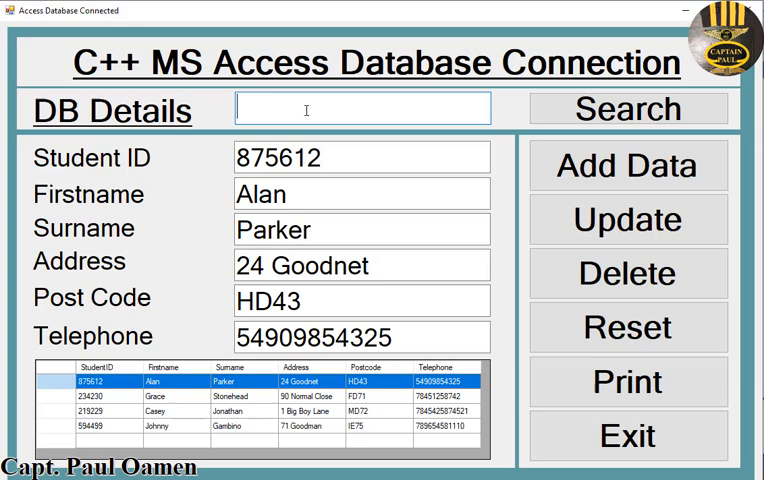
type("7567567")
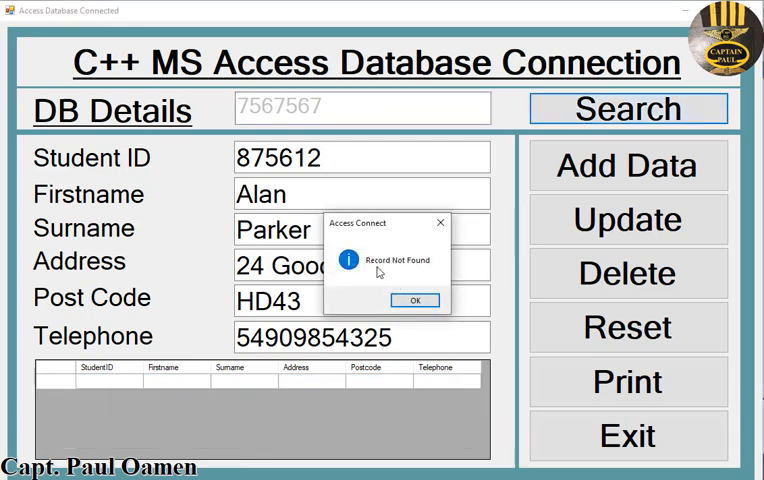
left_click(416, 300)
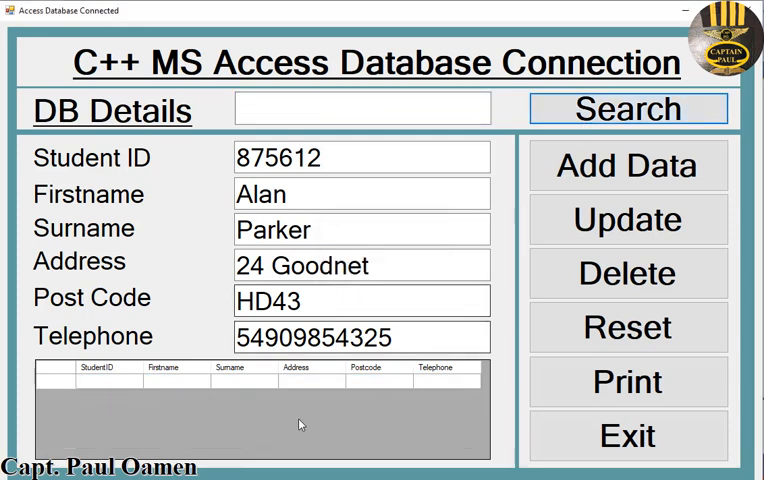
left_click(362, 108)
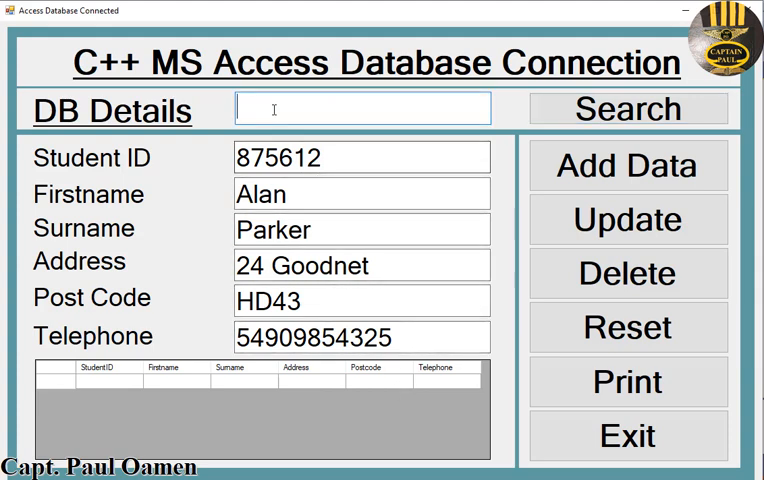
mouse_move(198, 32)
type("234230")
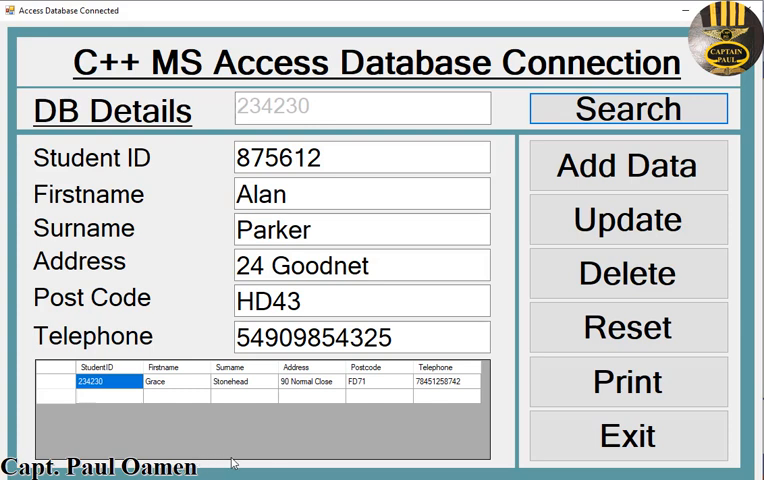
left_click(628, 328)
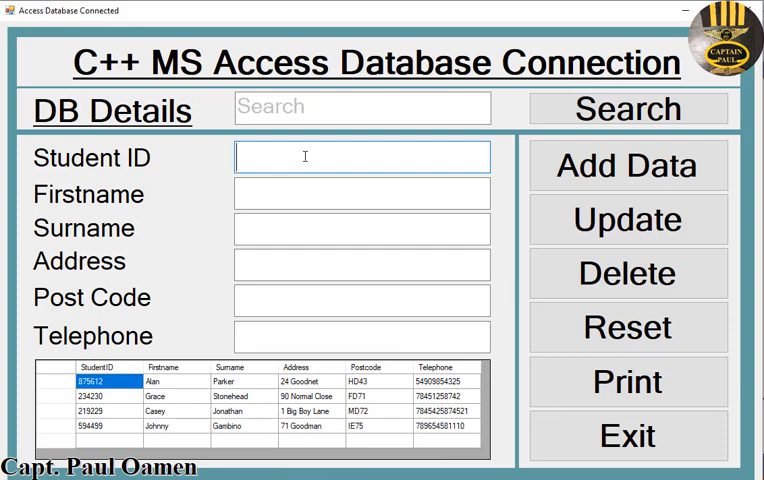
type("978510")
left_click(362, 194)
type("T")
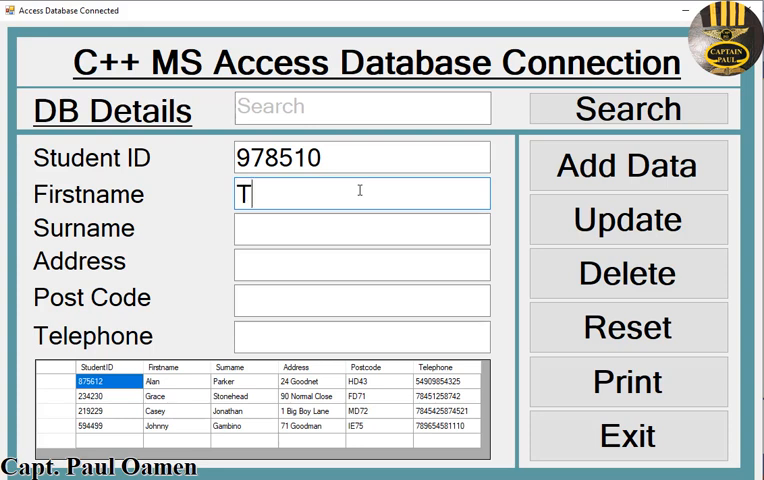
type("ony")
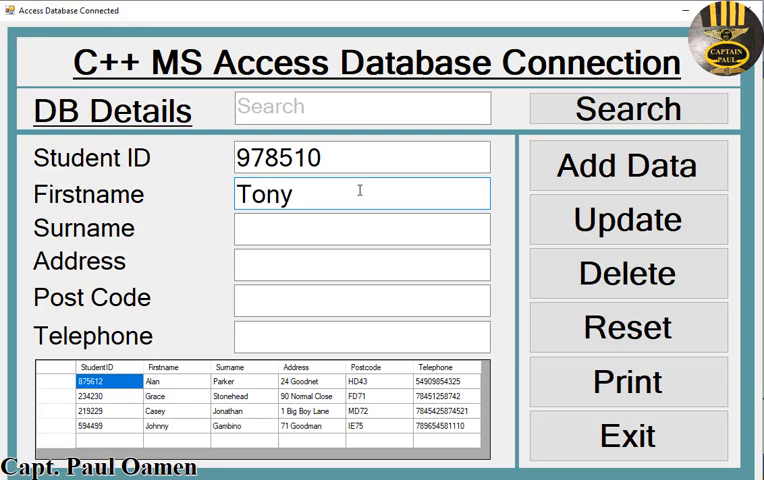
type("Montana")
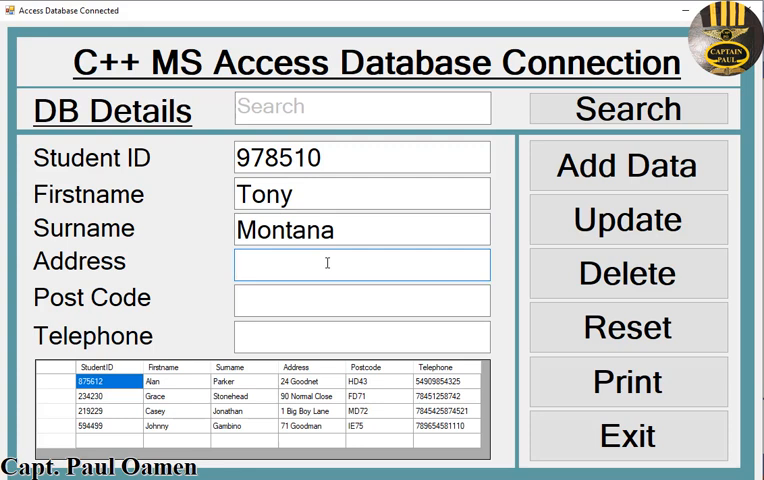
type("17 Li")
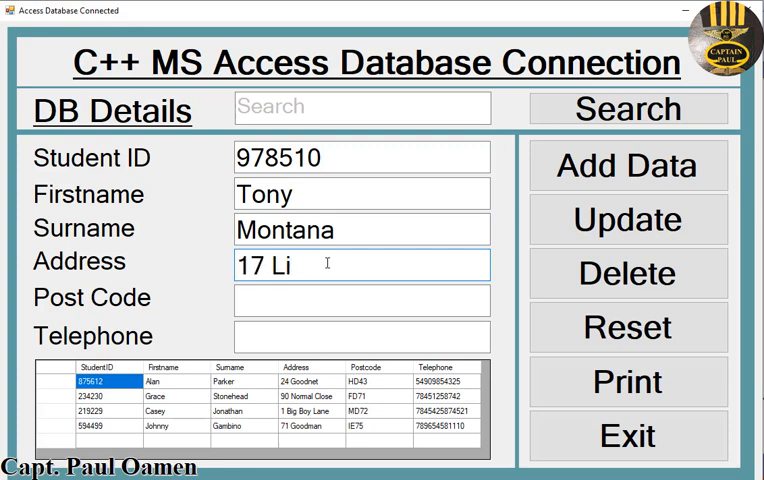
type("ttle Venice")
left_click(362, 300)
type("NS85")
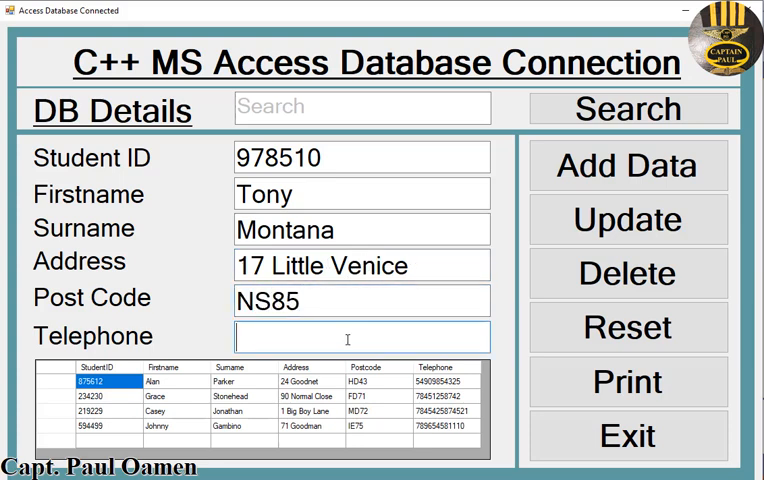
type("78")
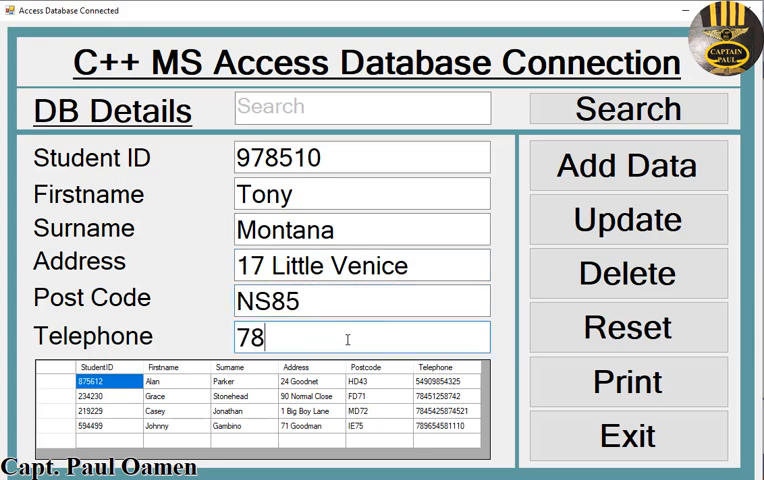
type("451221547")
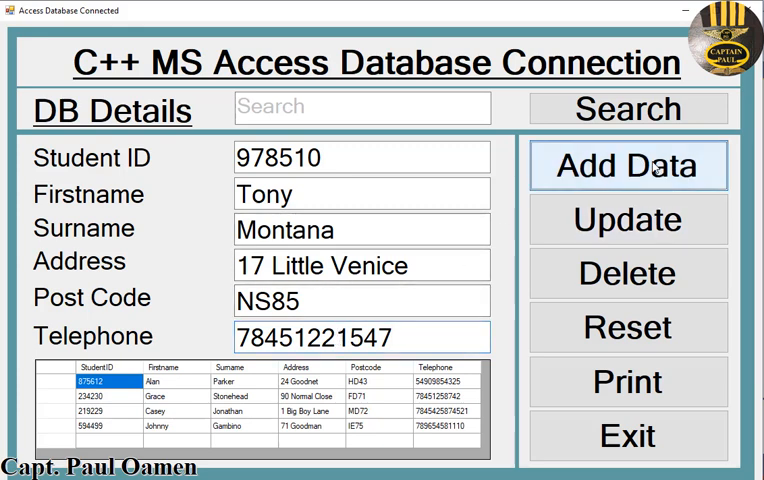
Save Tony Montana as a new record and acknowledge the confirmation.
left_click(628, 164)
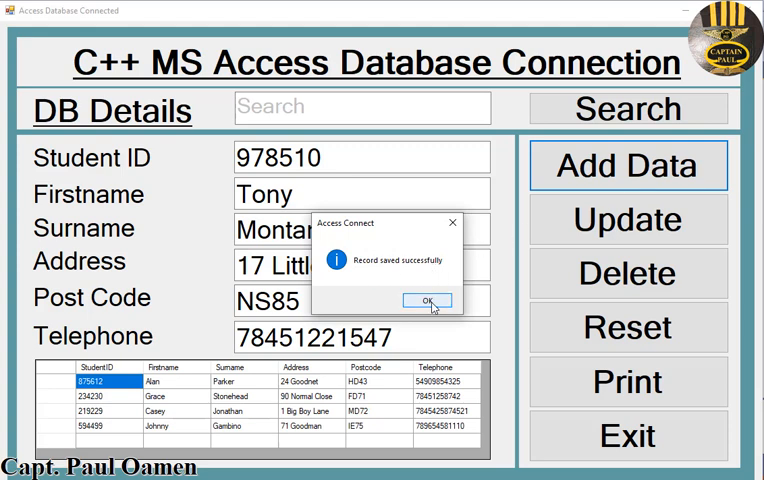
left_click(428, 300)
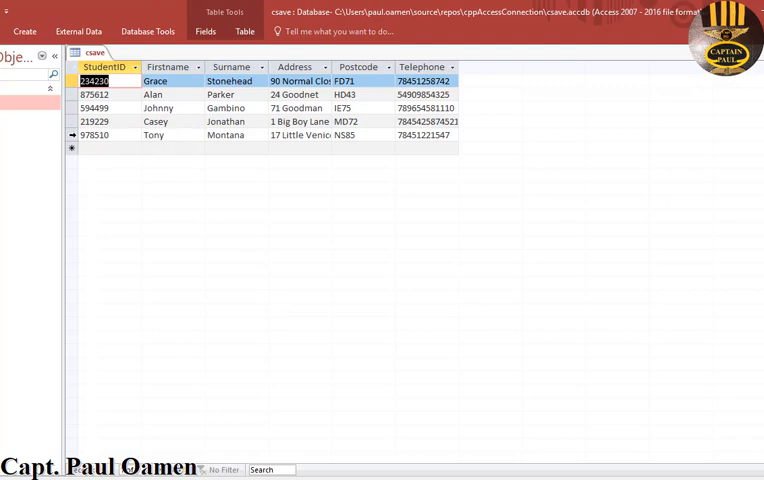
Check the student table in Access for the new Tony Montana row 978510.
left_click(84, 136)
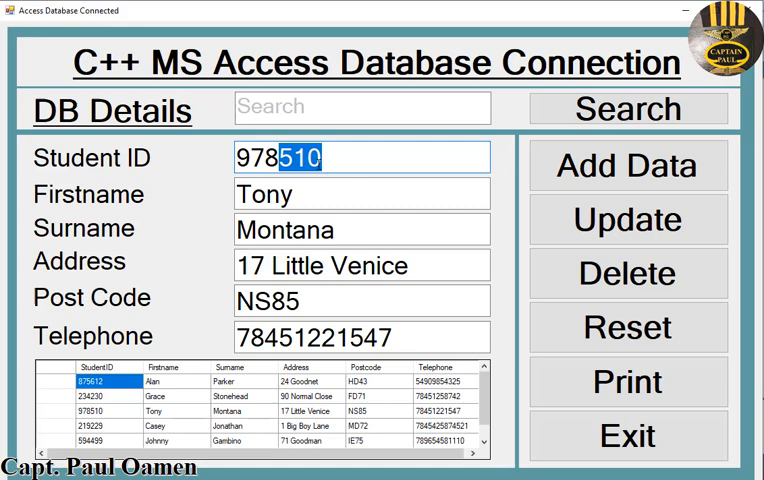
Update Tony Montana's student ID from 978510 to 978999.
type("999")
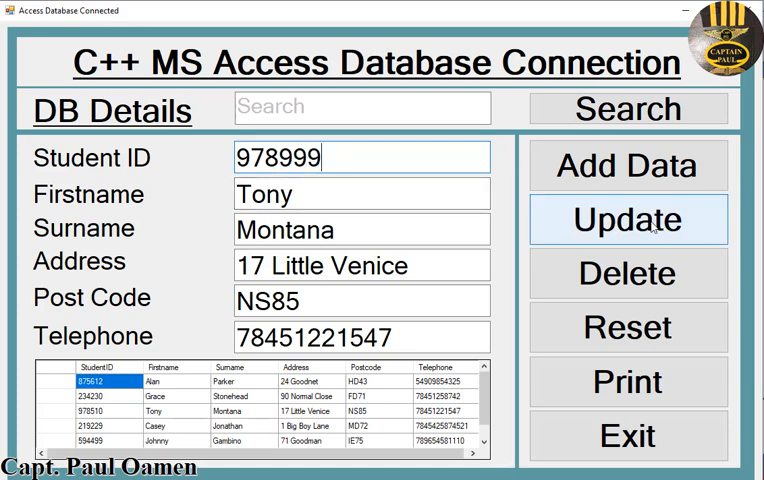
left_click(628, 220)
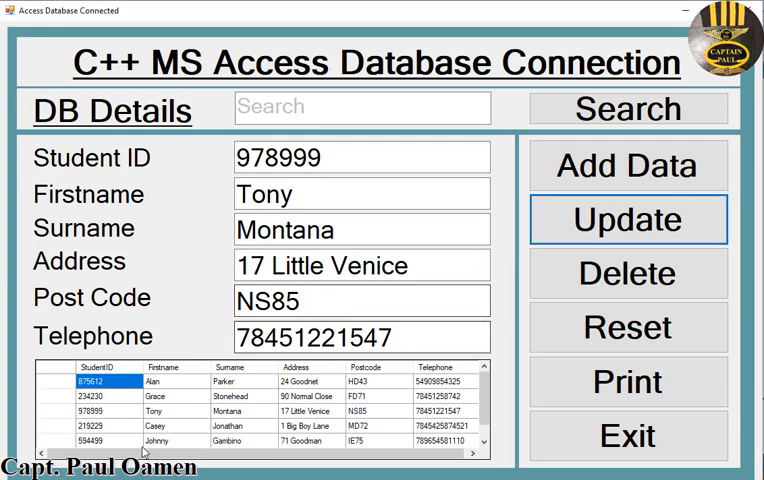
mouse_move(180, 382)
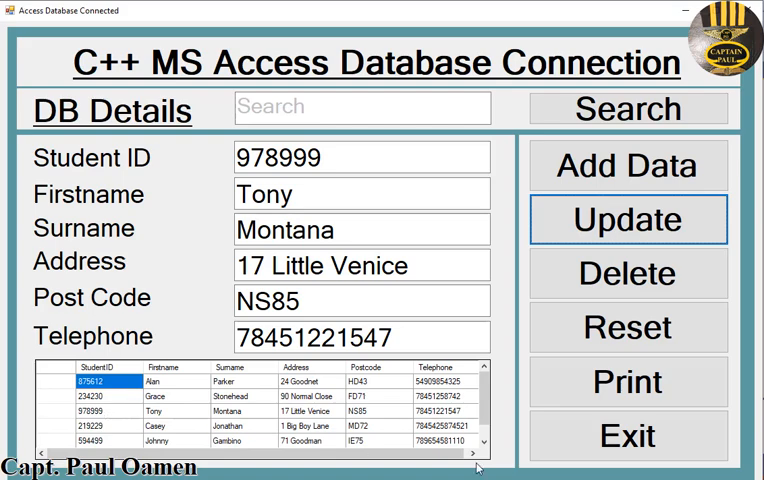
left_click(628, 220)
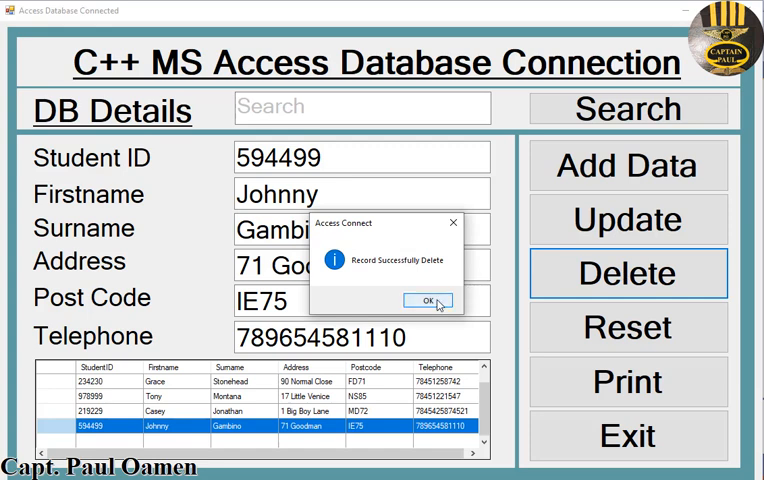
left_click(424, 300)
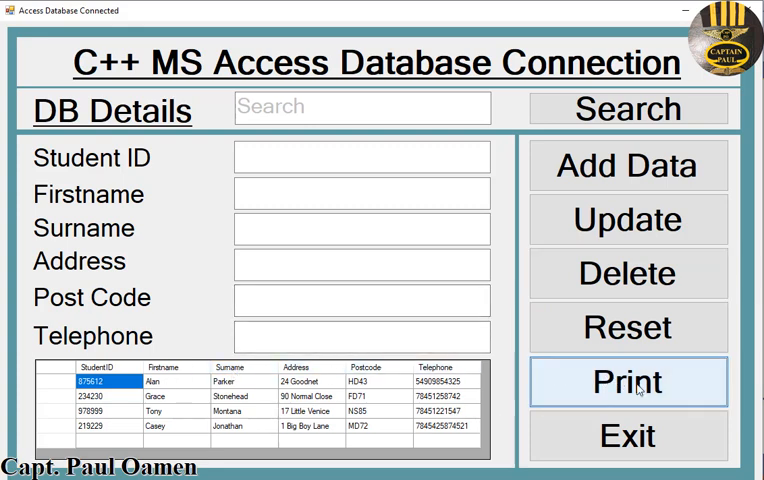
Show a full-screen print preview of the four-student table.
left_click(628, 382)
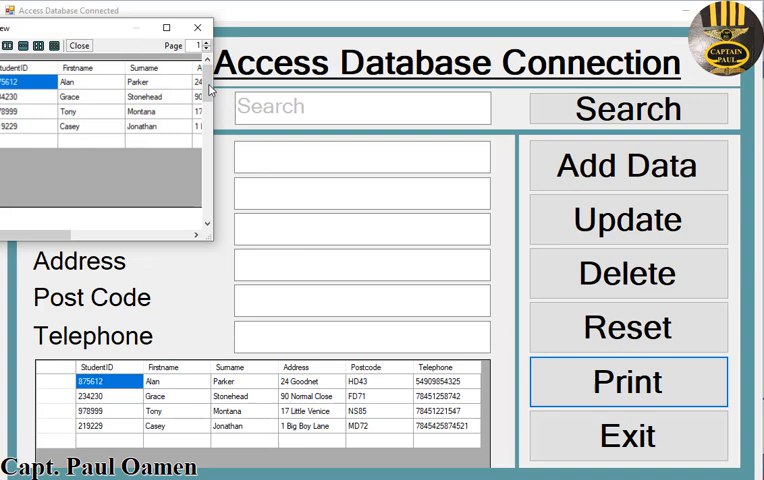
left_click(628, 380)
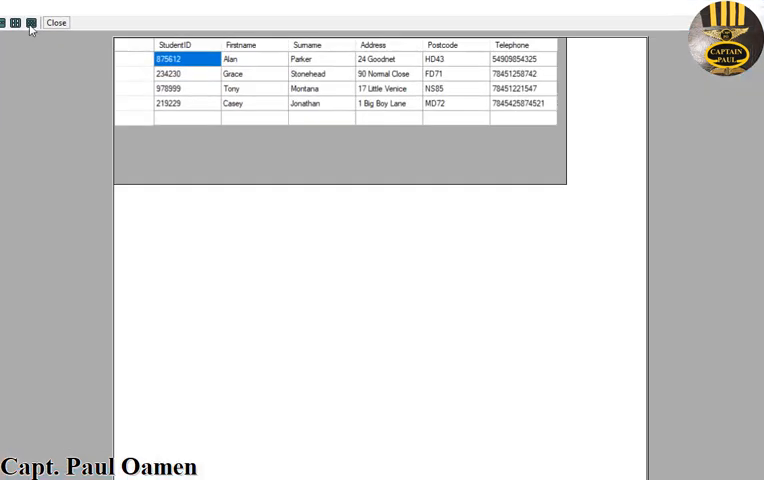